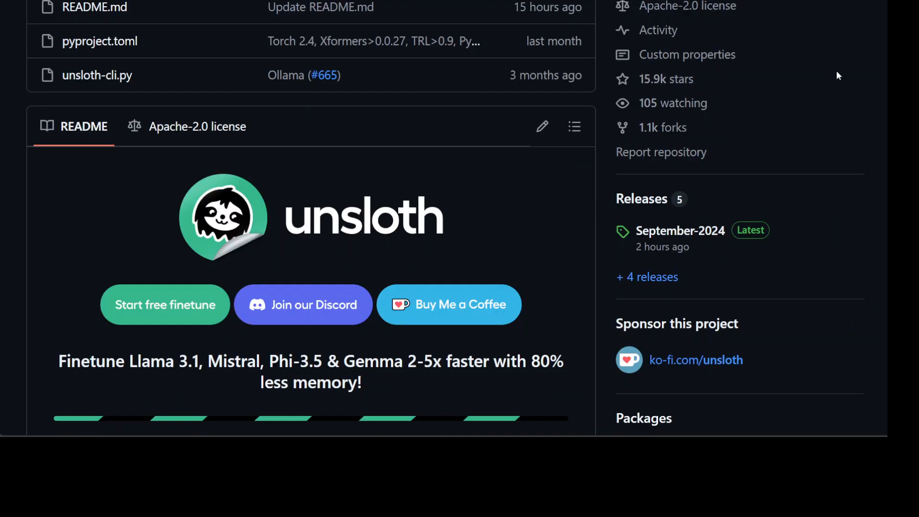
pyautogui.moveTo(873, 90)
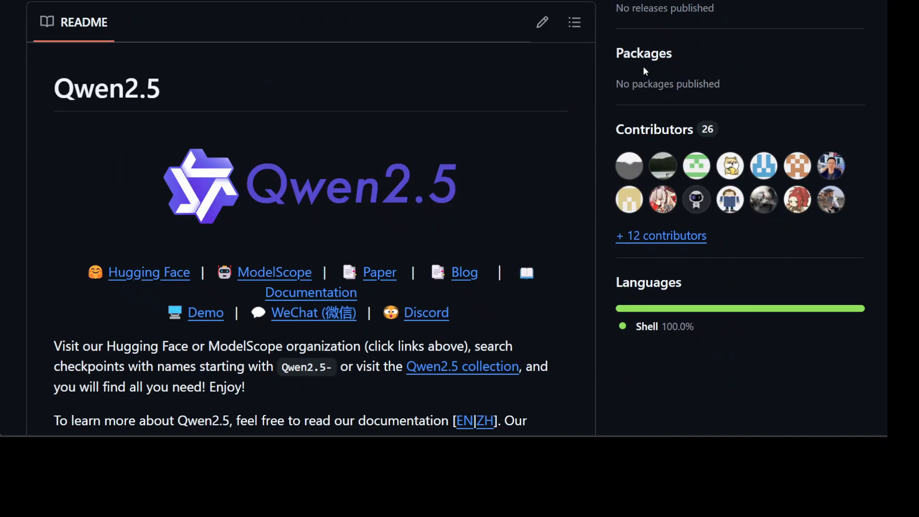
pyautogui.moveTo(783, 73)
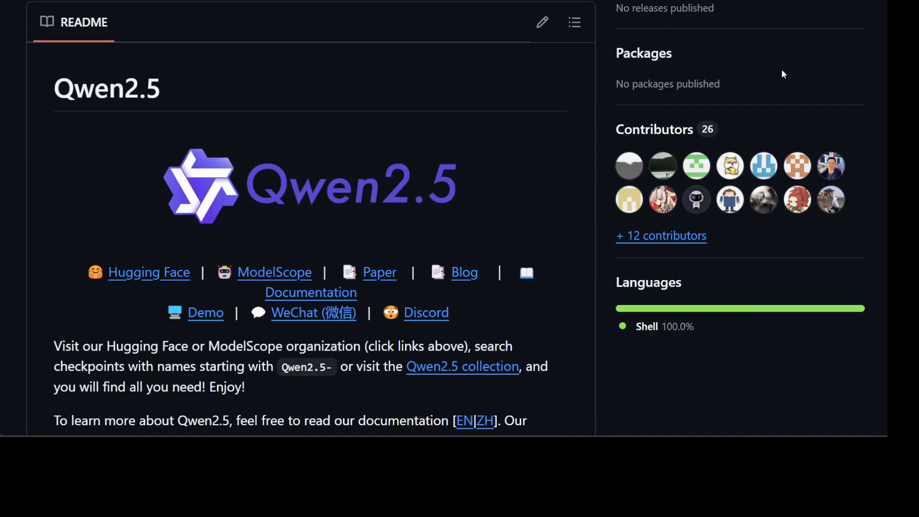
pyautogui.moveTo(390, 168)
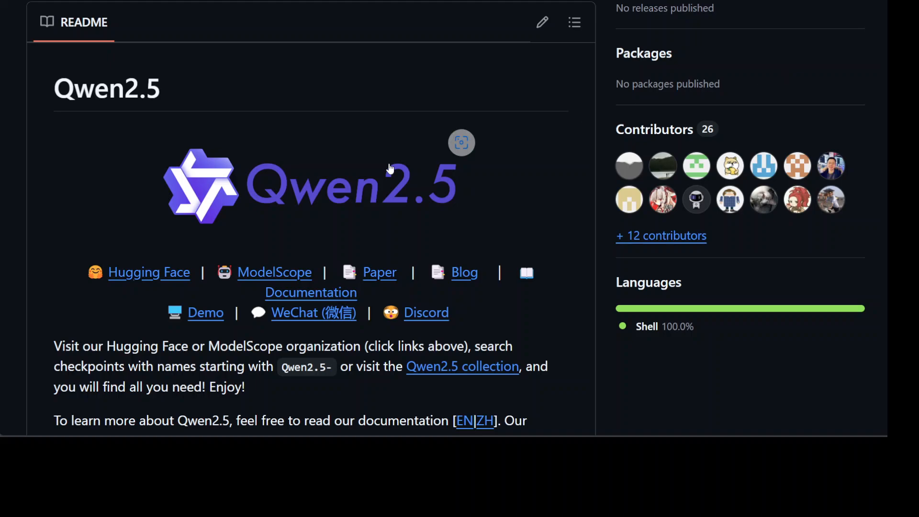
pyautogui.moveTo(758, 96)
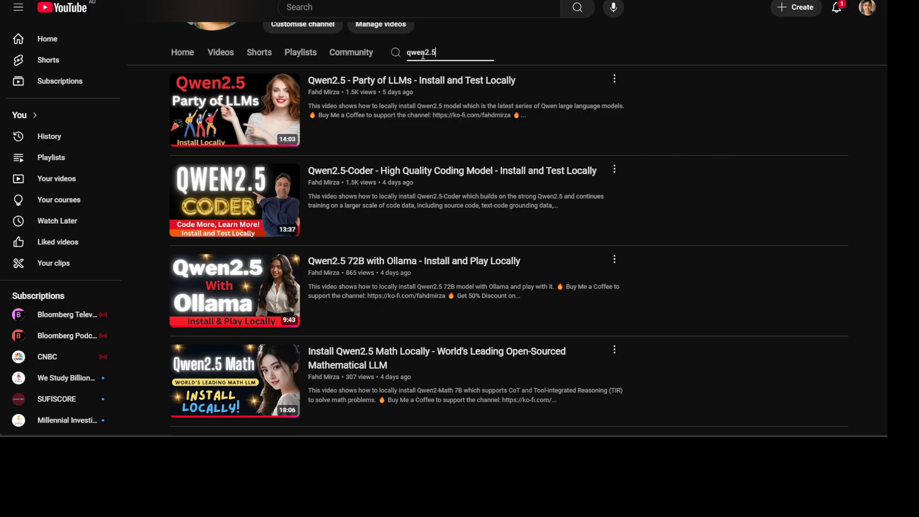
pyautogui.moveTo(381, 227)
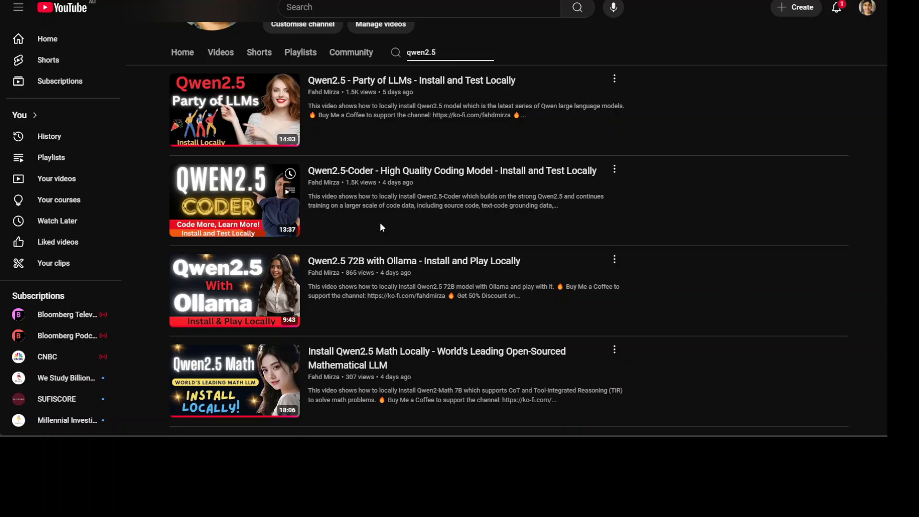
pyautogui.moveTo(715, 287)
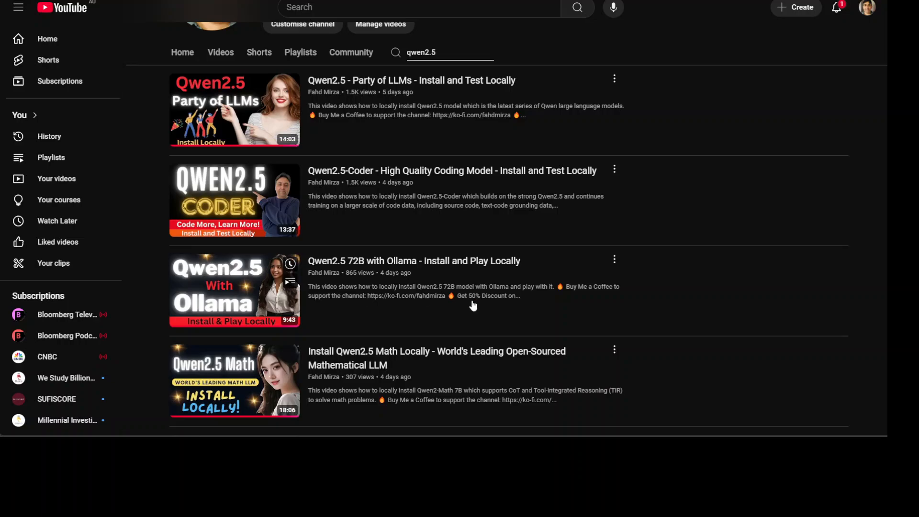
pyautogui.moveTo(506, 241)
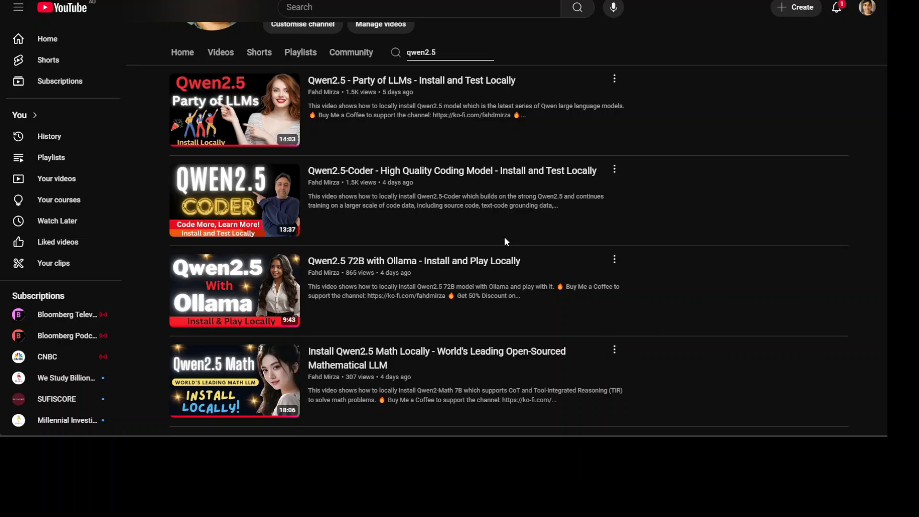
pyautogui.moveTo(642, 245)
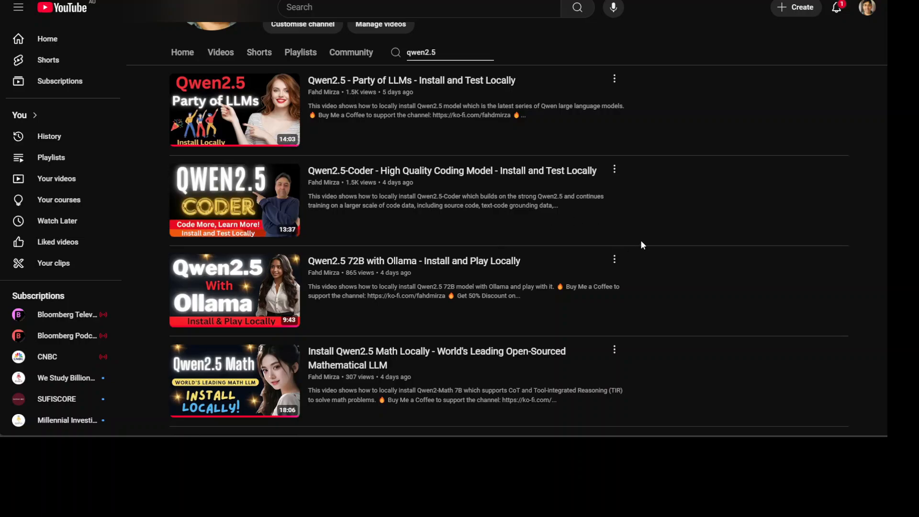
pyautogui.moveTo(233, 199)
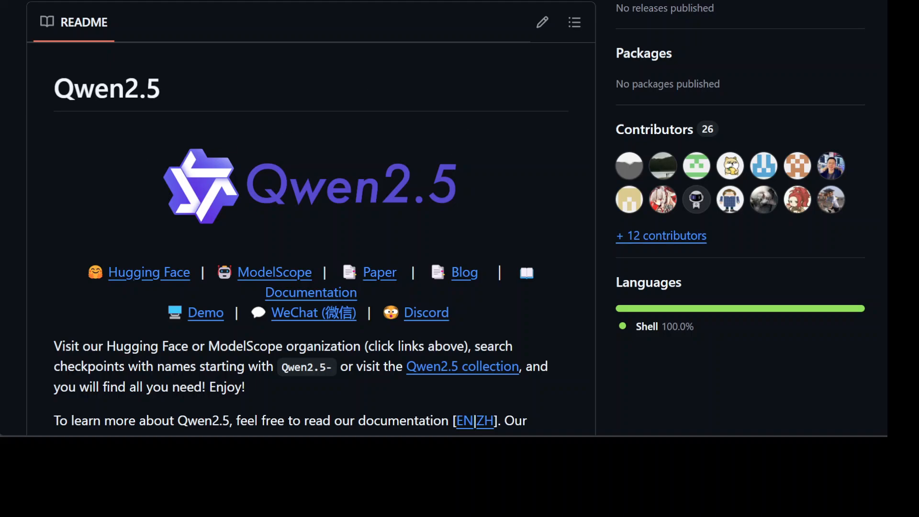
pyautogui.moveTo(643, 53)
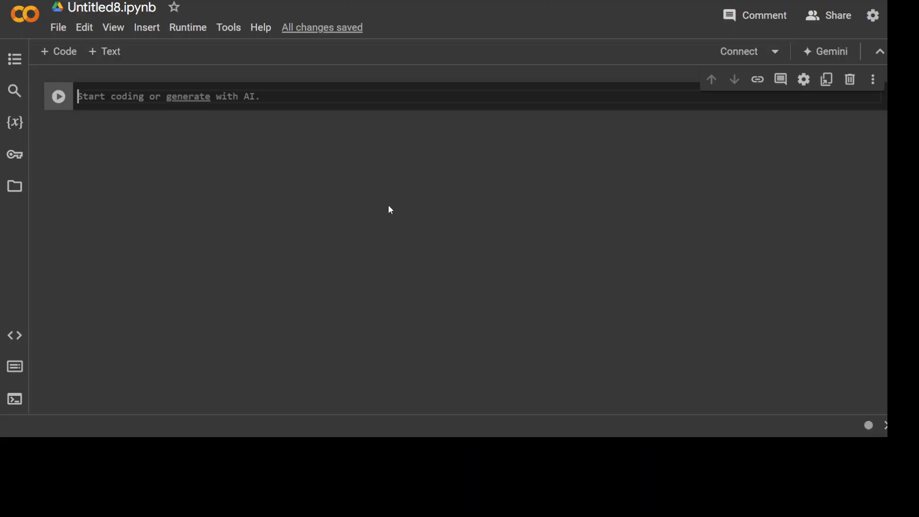
pyautogui.moveTo(371, 237)
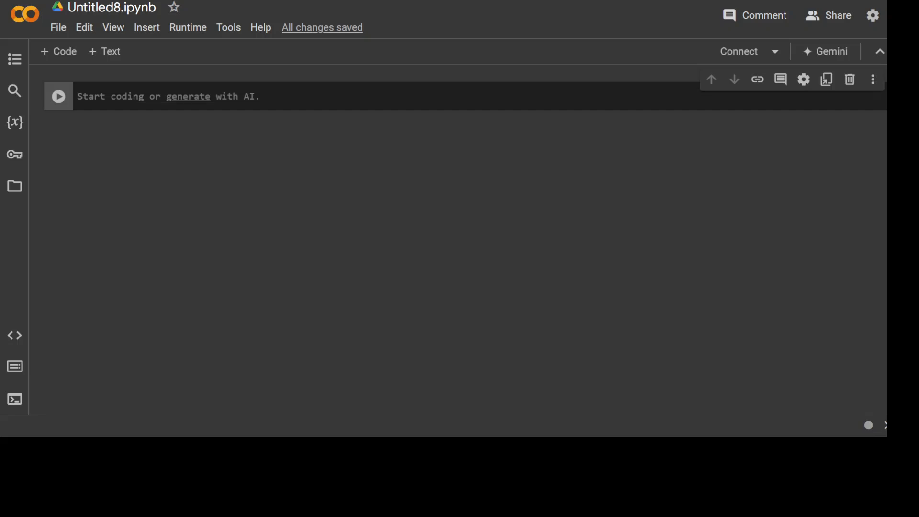
pyautogui.moveTo(37, 235)
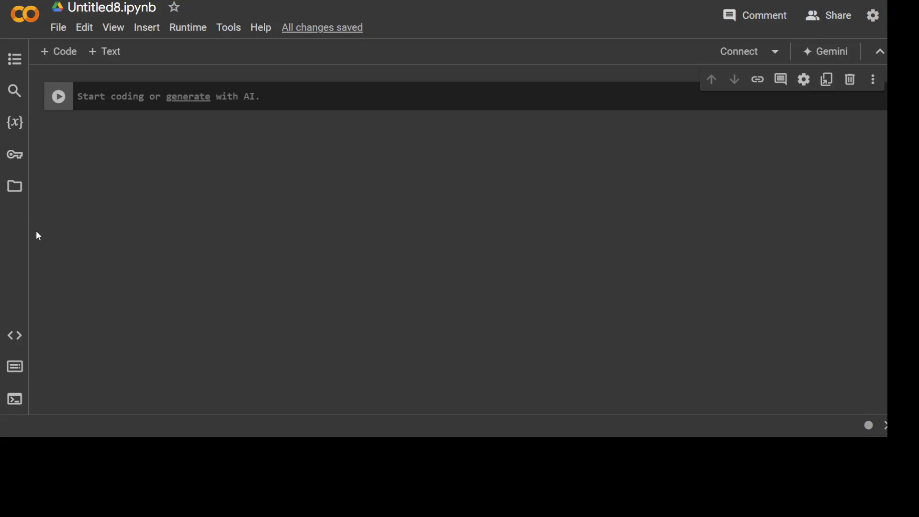
pyautogui.moveTo(420, 389)
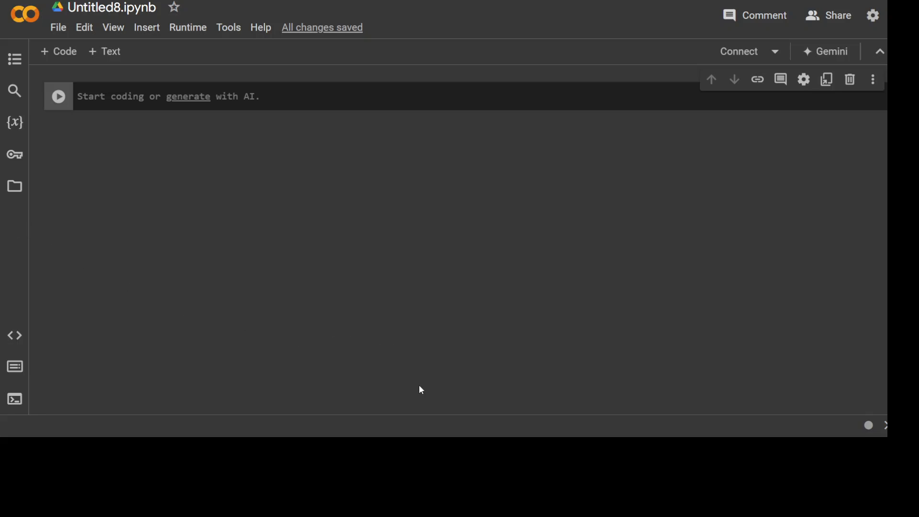
pyautogui.moveTo(381, 342)
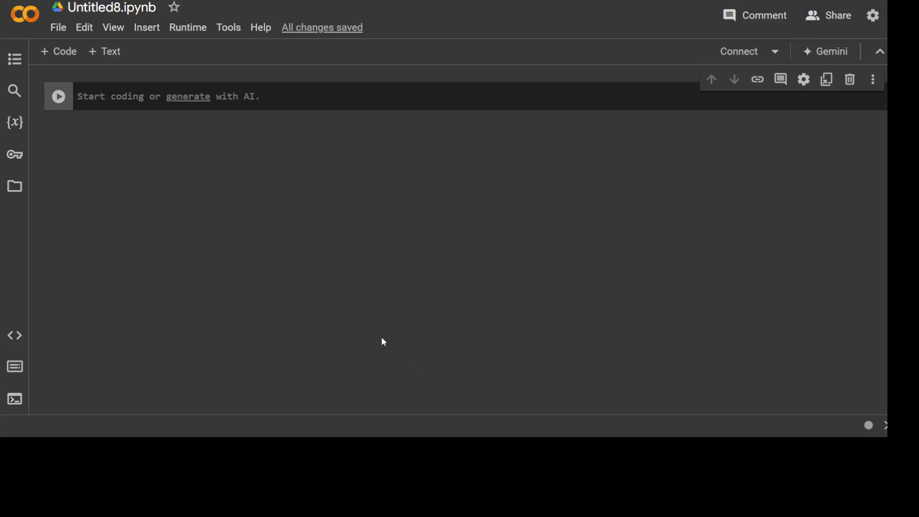
pyautogui.moveTo(346, 291)
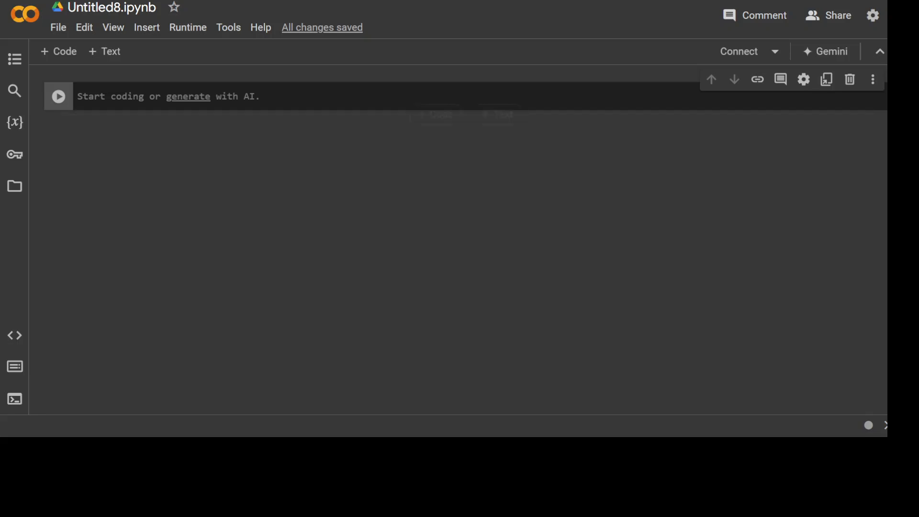
# Switch the runtime to a T4 GPU and run the %%capture Unsloth install cell.
pyautogui.click(188, 26)
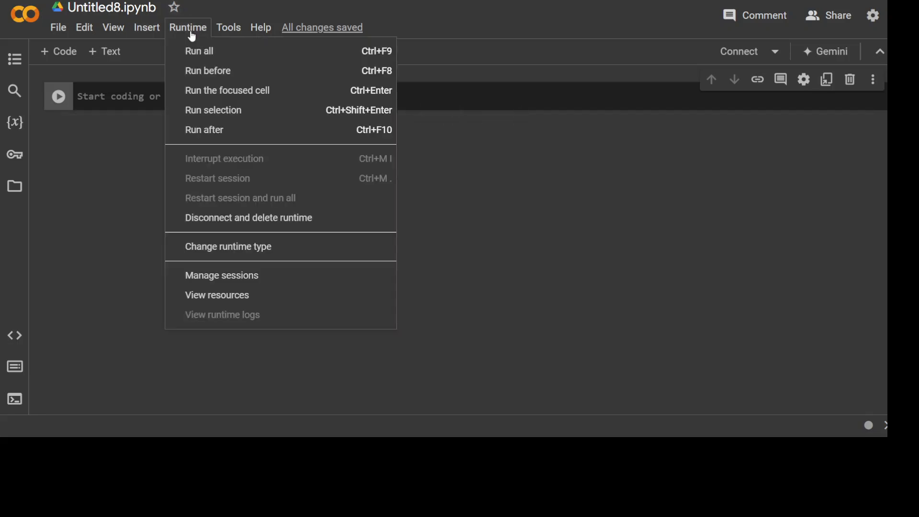
pyautogui.moveTo(253, 218)
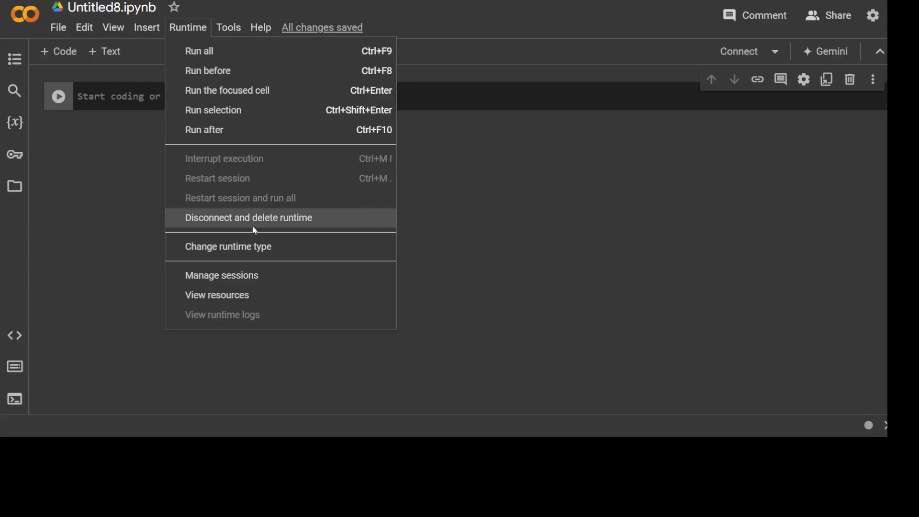
pyautogui.click(227, 246)
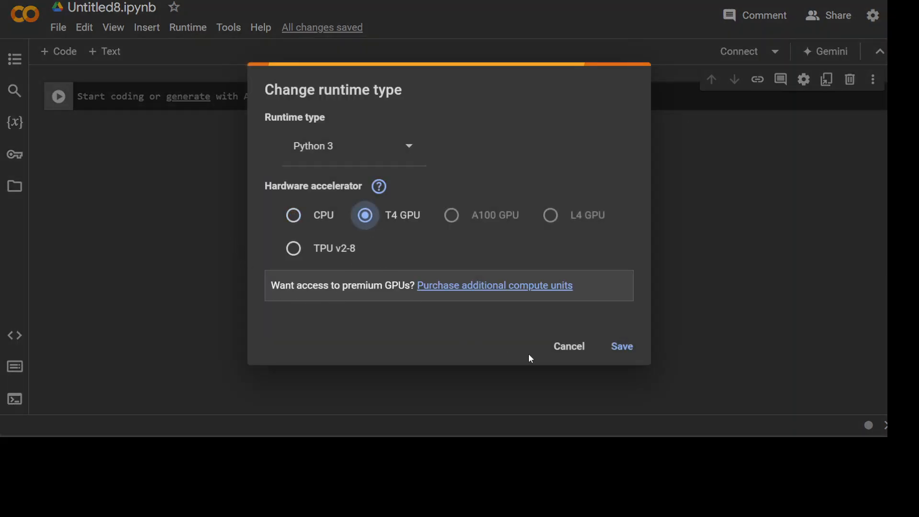
pyautogui.click(620, 346)
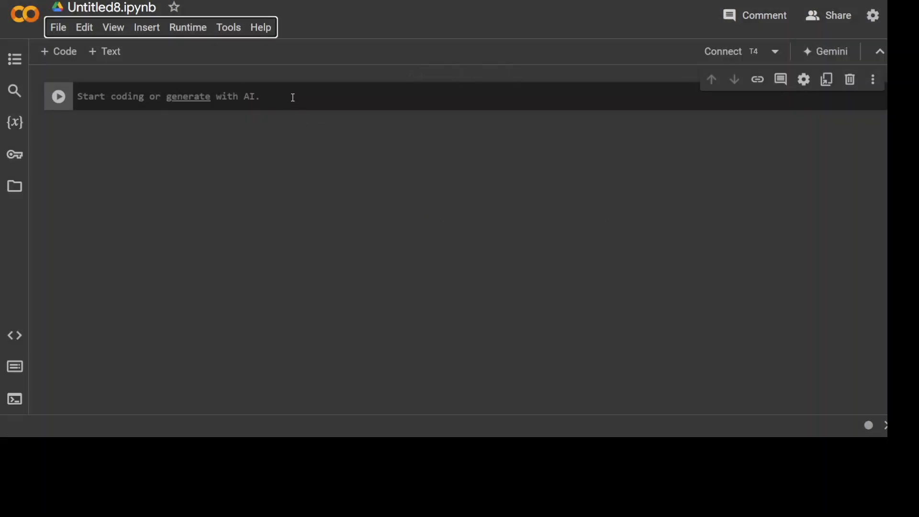
pyautogui.write('%%capture')
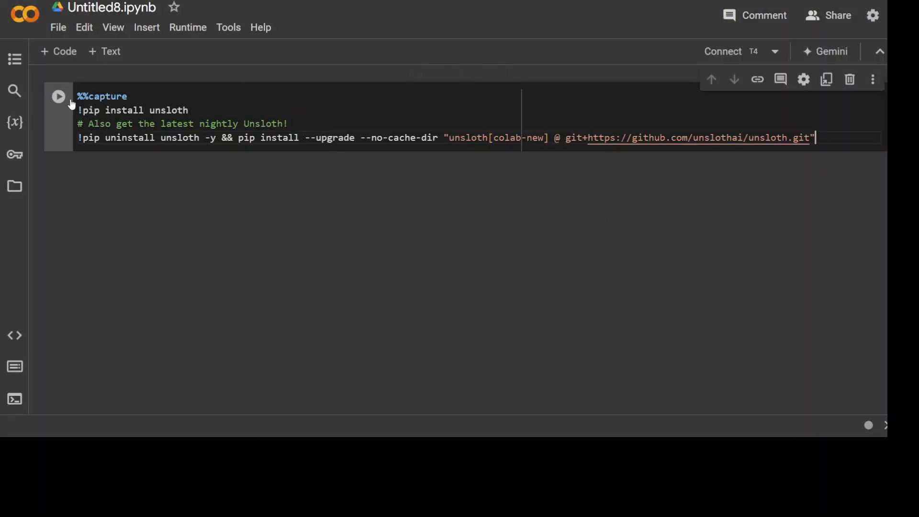
pyautogui.click(58, 96)
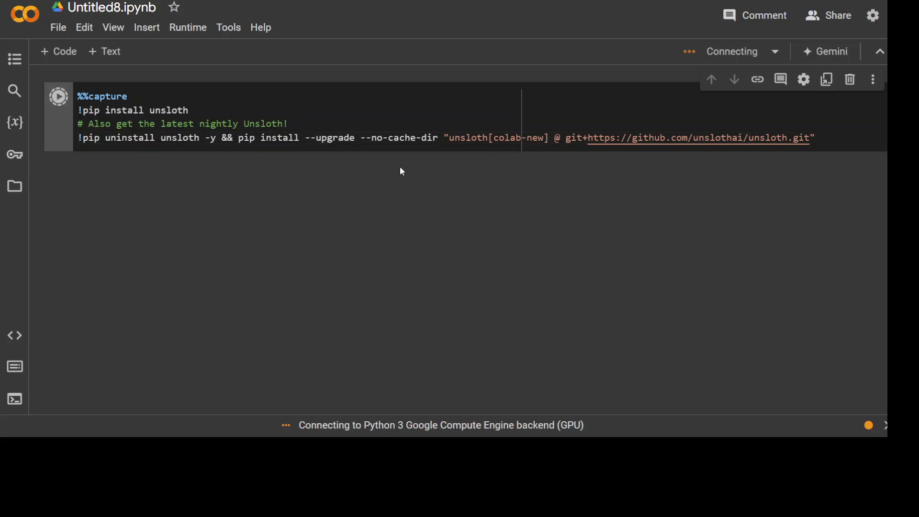
pyautogui.moveTo(59, 377)
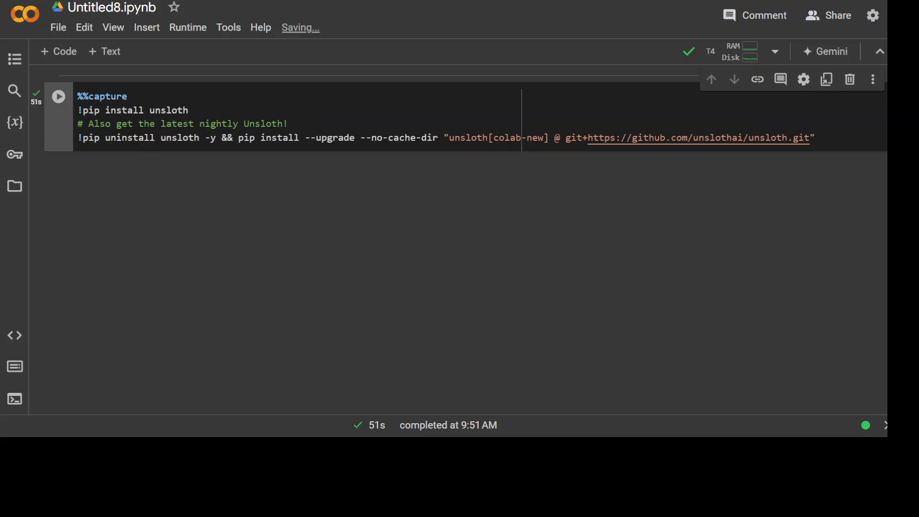
# Add and run a cell loading unsloth/Qwen2.5-0.5B in 4-bit with its tokenizer.
pyautogui.click(58, 52)
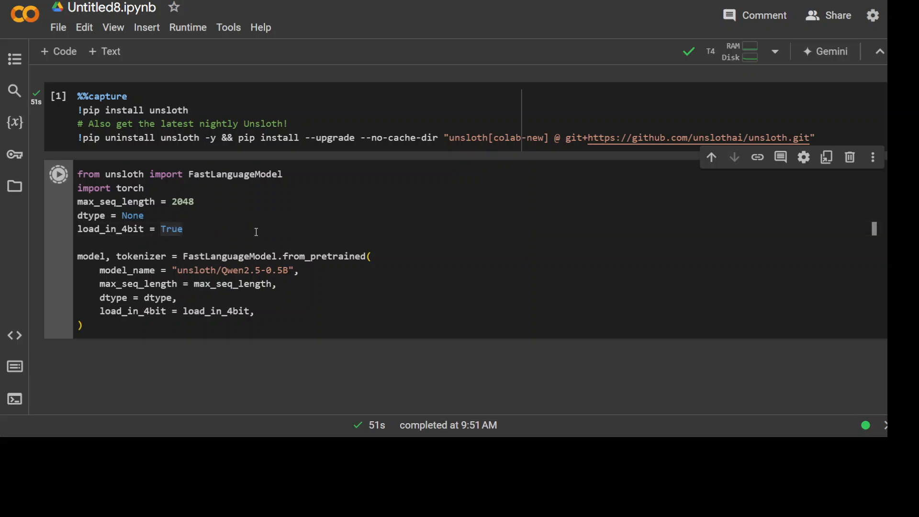
pyautogui.click(58, 175)
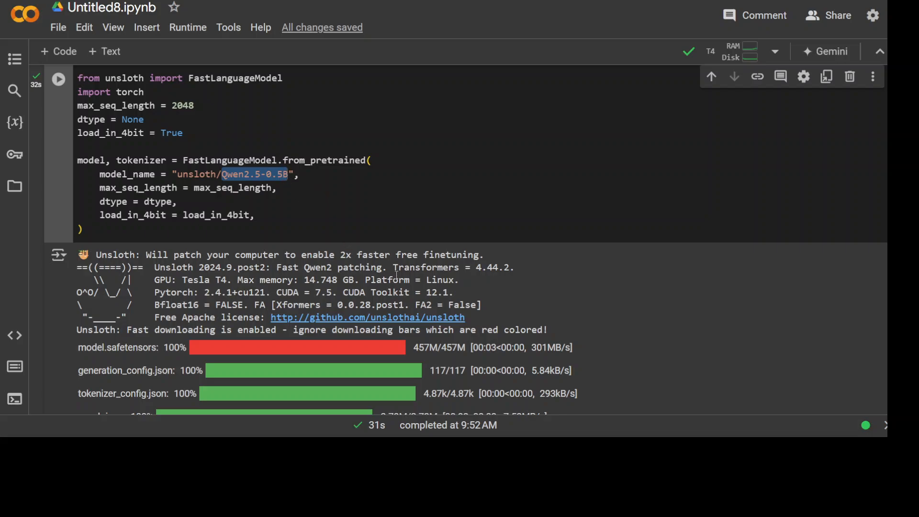
pyautogui.scroll(-3)
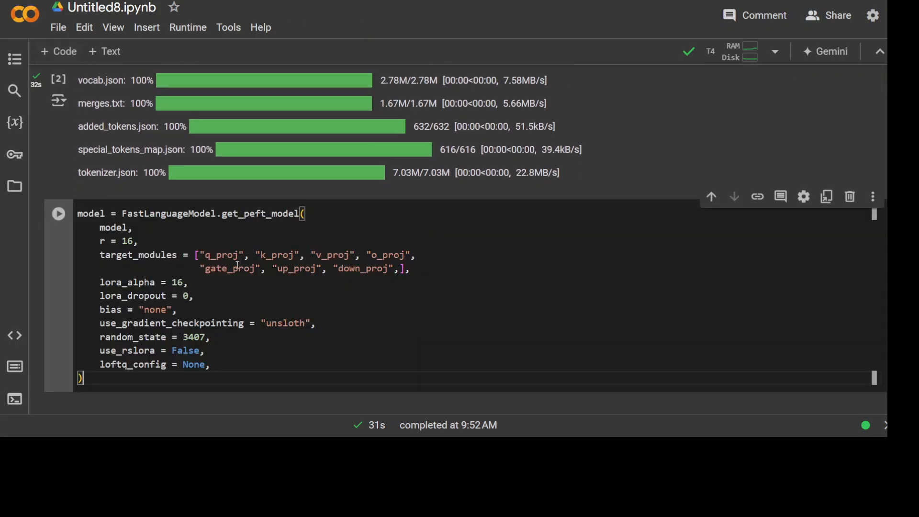
# Run the get_peft_model cell adding r=16 LoRA adapters, patching 24 layers.
pyautogui.scroll(-3)
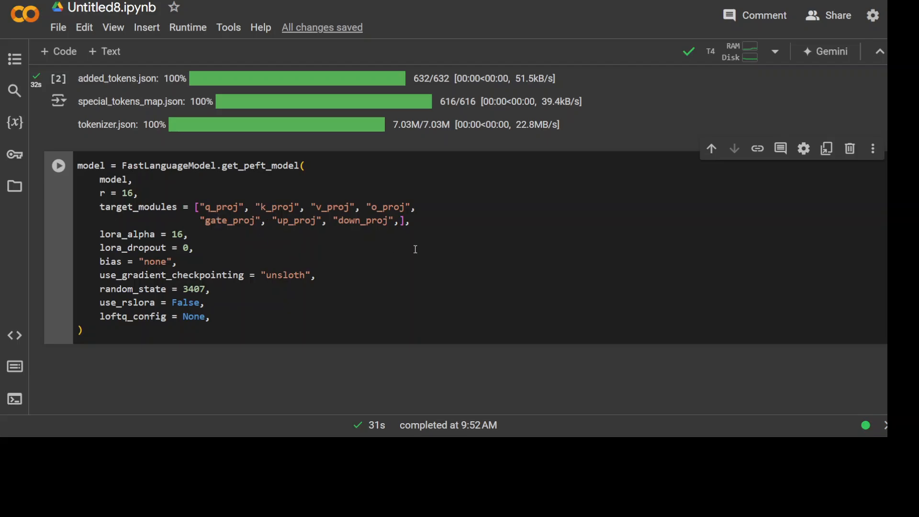
pyautogui.moveTo(410, 259)
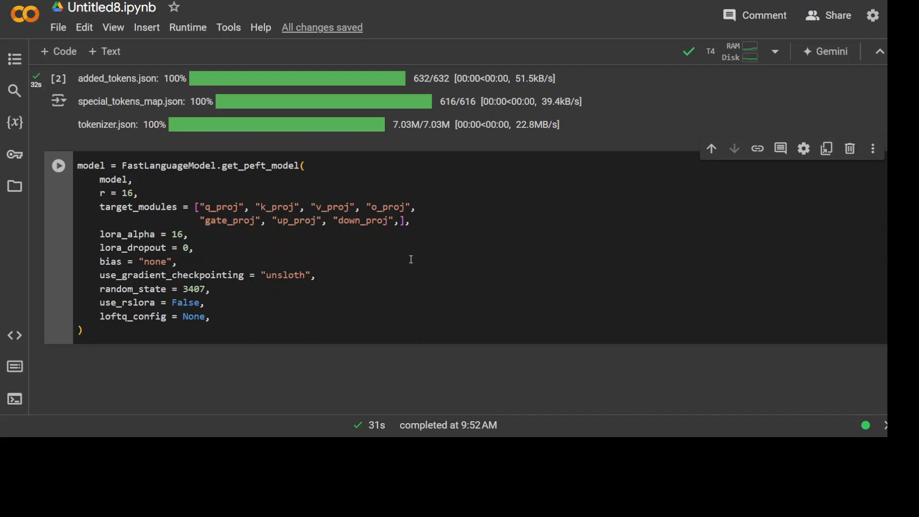
pyautogui.moveTo(409, 258)
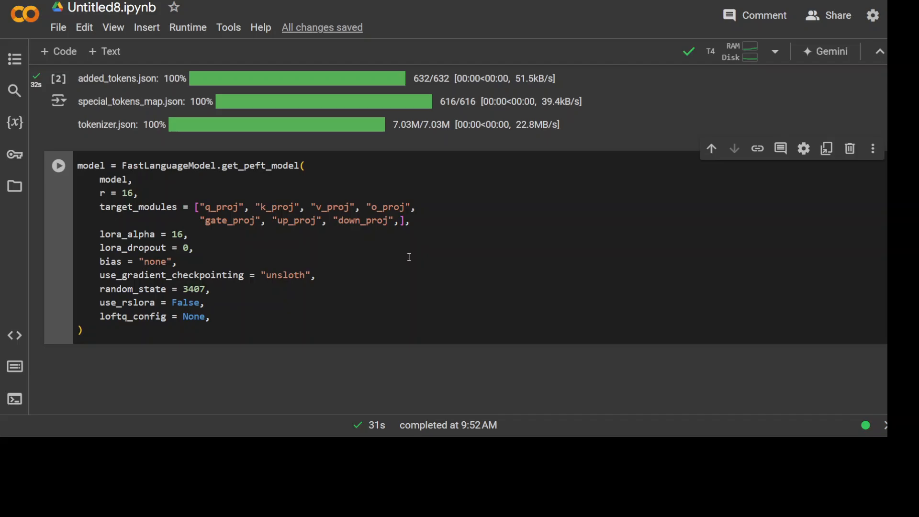
pyautogui.moveTo(407, 264)
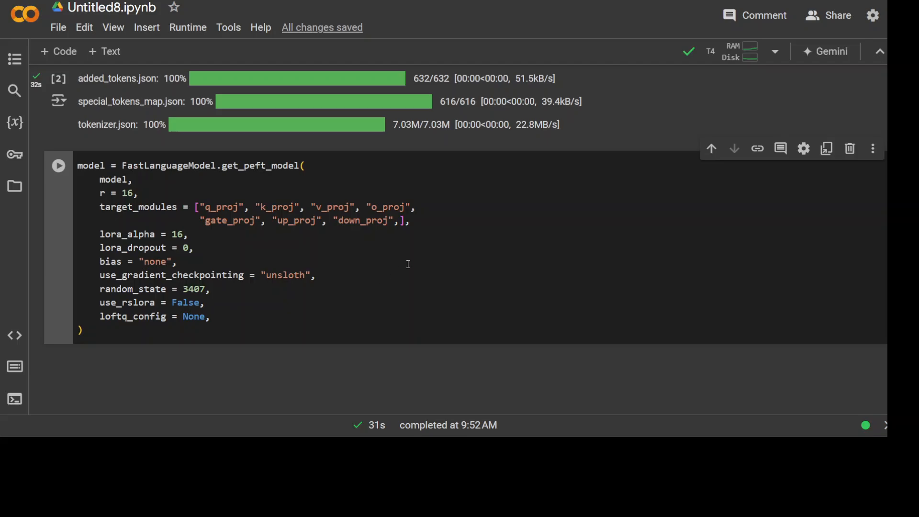
pyautogui.moveTo(272, 222)
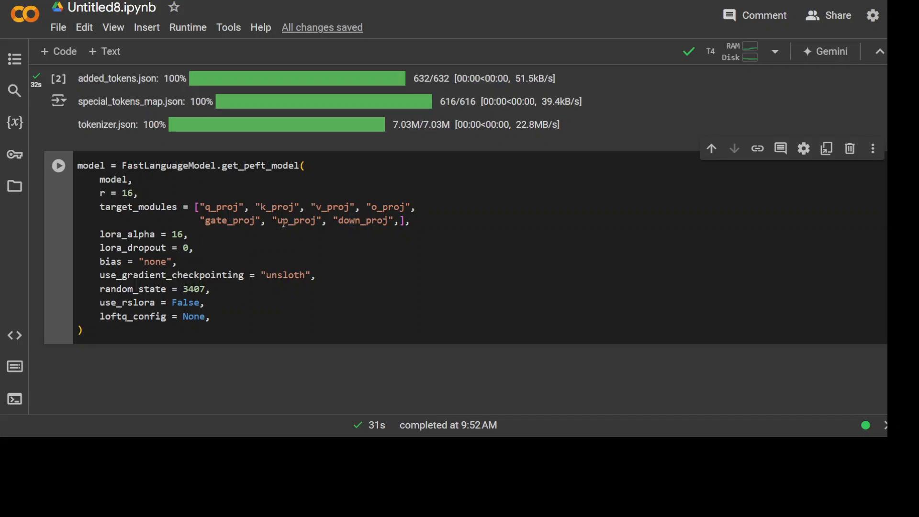
pyautogui.moveTo(302, 241)
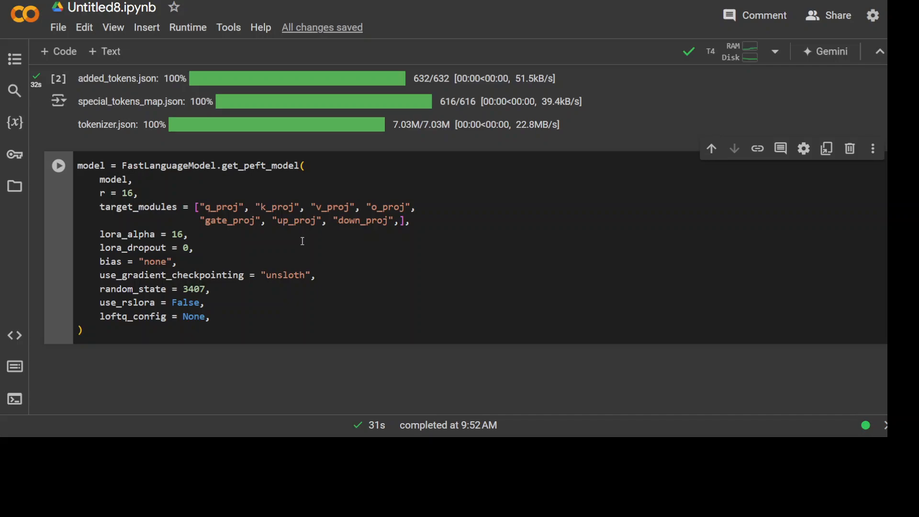
pyautogui.moveTo(191, 237)
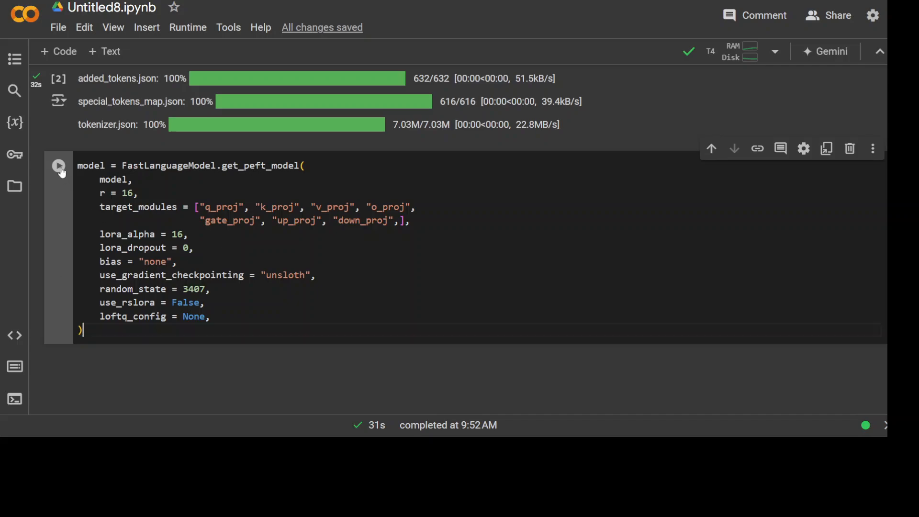
pyautogui.click(58, 165)
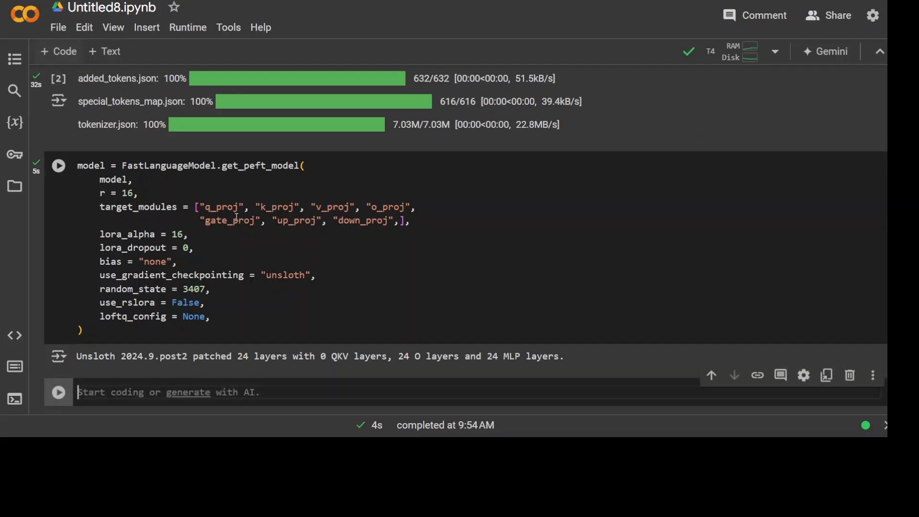
pyautogui.scroll(-3)
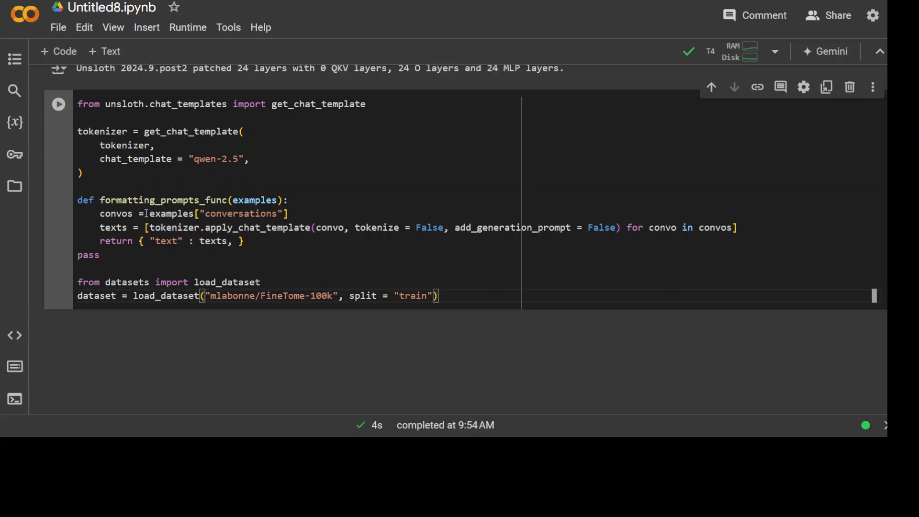
# Run the get_chat_template and load_dataset("mlabonne/FineTome-100k") cell.
pyautogui.click(58, 104)
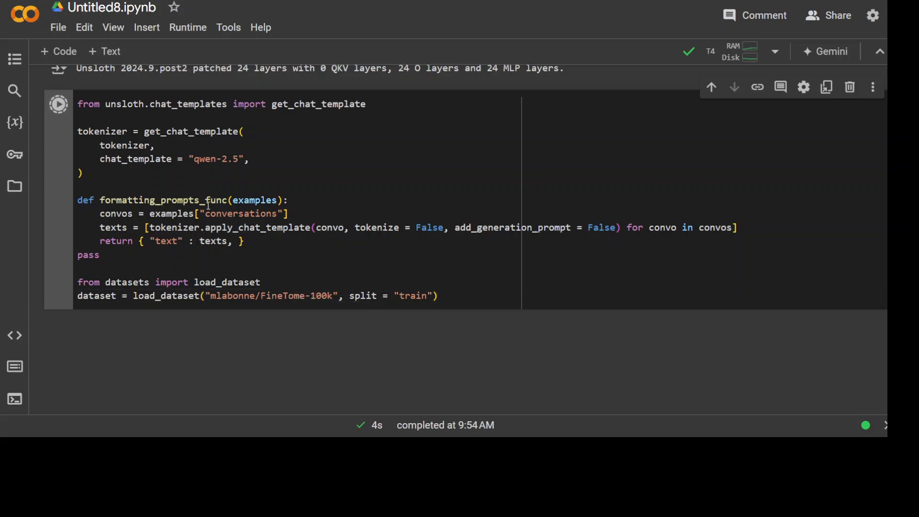
pyautogui.click(58, 104)
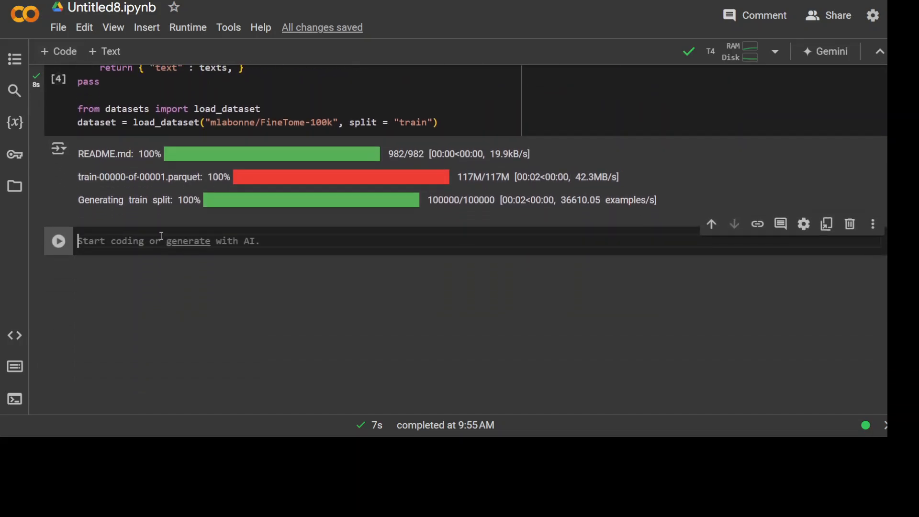
# Add the standardize_sharegpt import and run the standardize-and-map cell over 100,000 examples.
pyautogui.write('from unsloth.chat_templates import standardize_sharegpt')
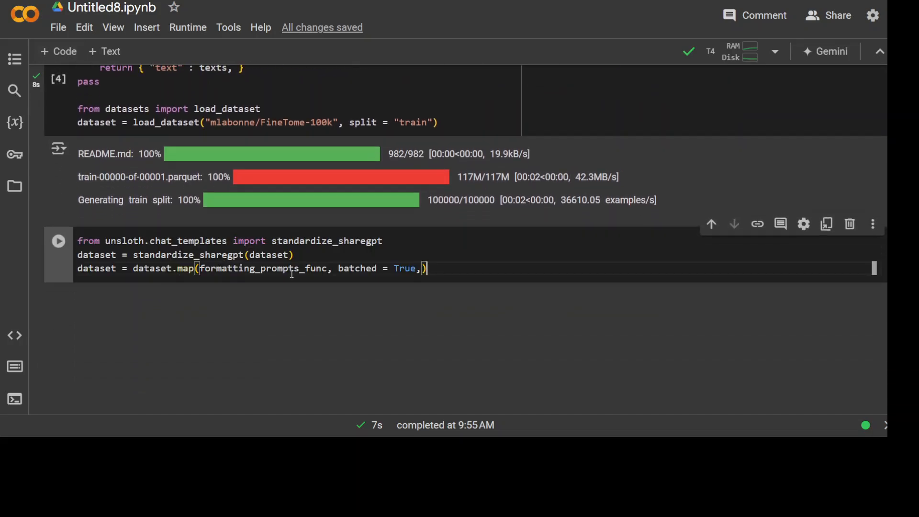
pyautogui.doubleClick(182, 254)
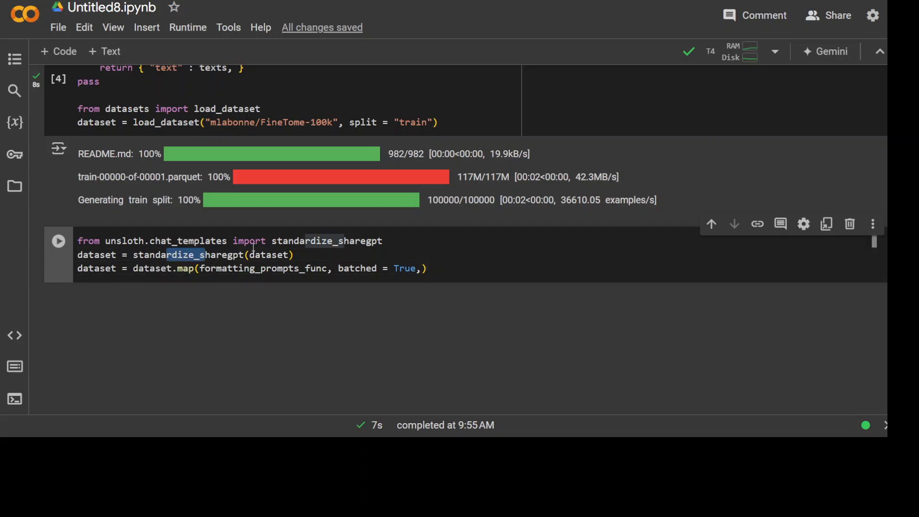
pyautogui.click(59, 241)
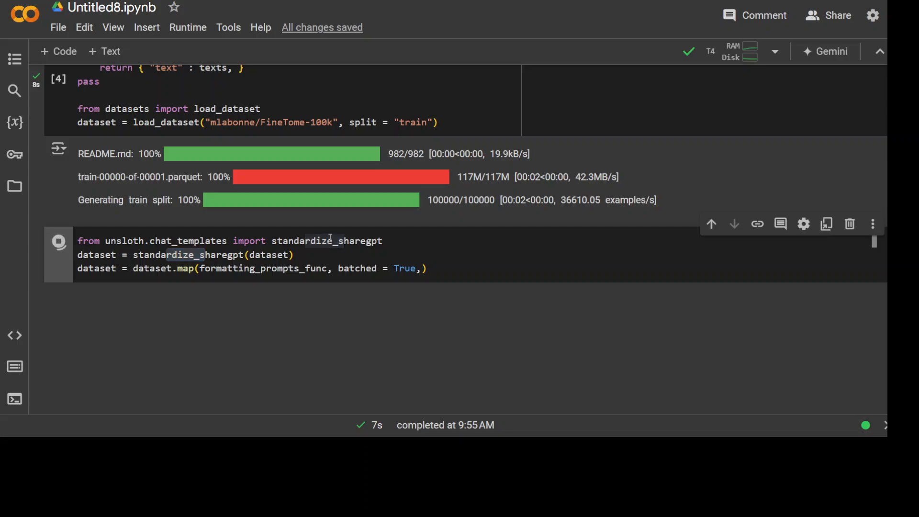
pyautogui.click(58, 242)
pyautogui.write('dataset[5]["conversations"]')
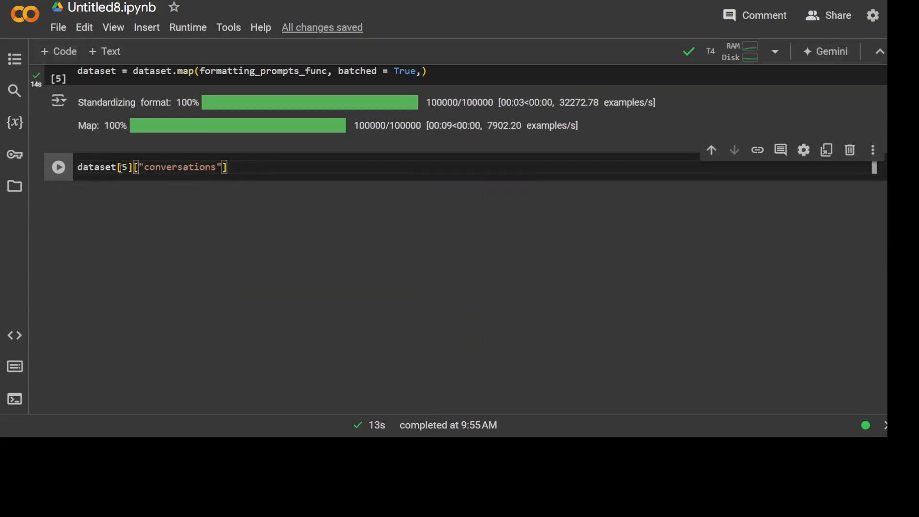
# Run the dataset[3]["conversations"] cell to show the recursion question and answer.
pyautogui.click(58, 167)
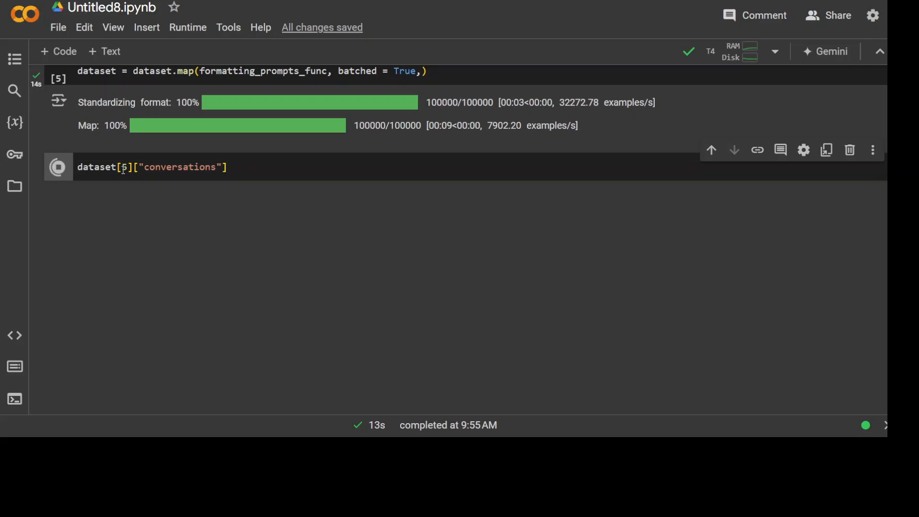
pyautogui.click(58, 167)
pyautogui.write('3')
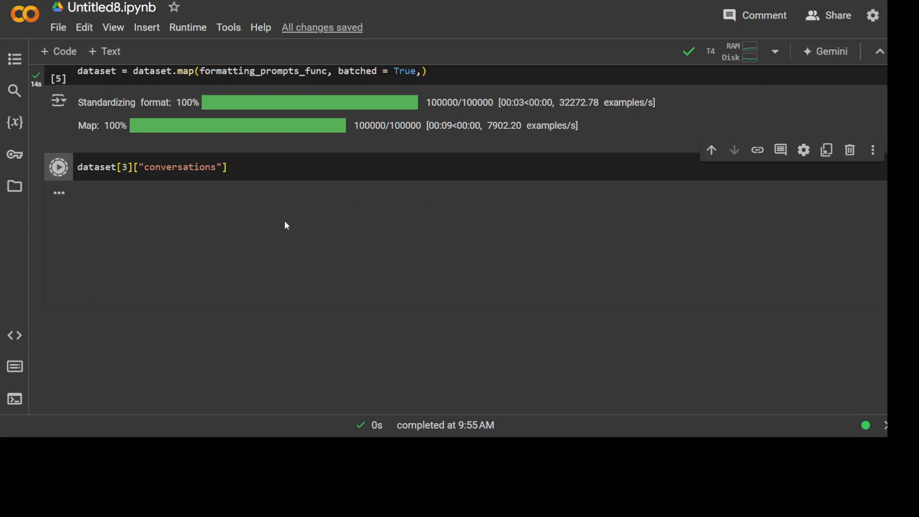
pyautogui.click(58, 166)
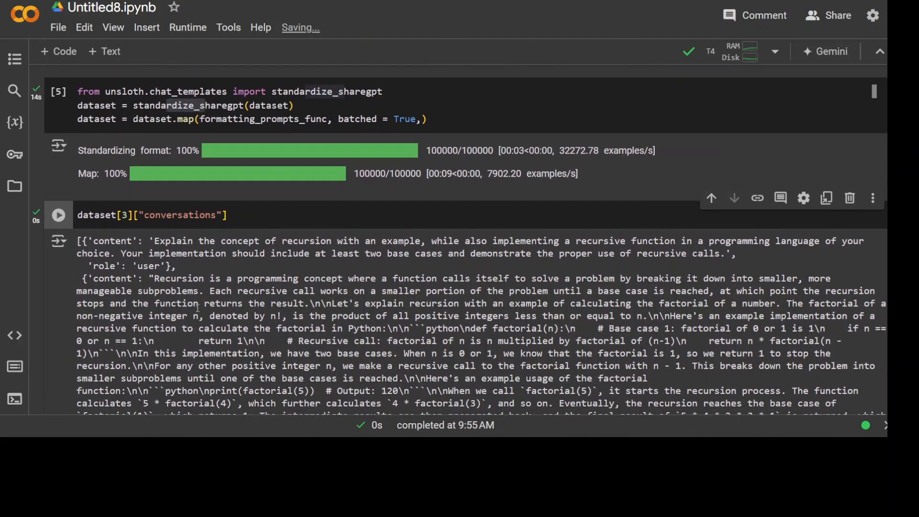
pyautogui.scroll(-3)
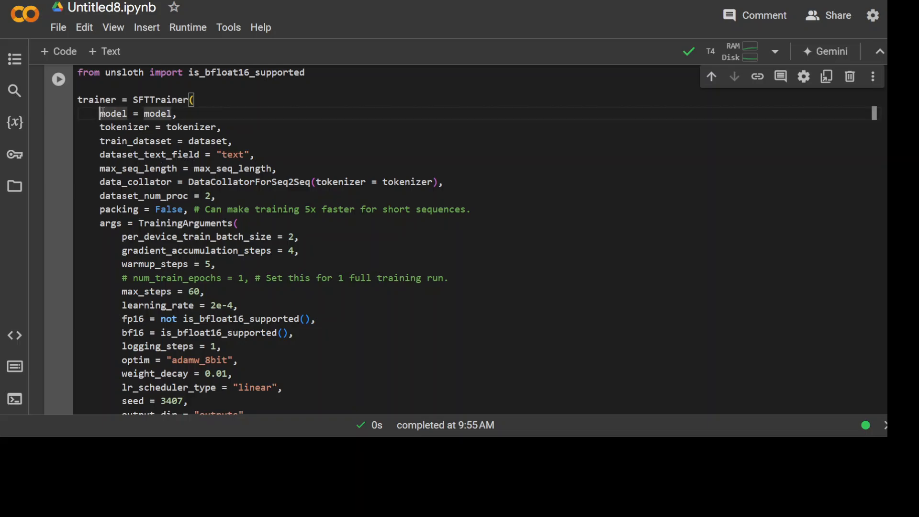
# Run the 60-step SFTTrainer cell and let it map all 100,000 examples.
pyautogui.doubleClick(144, 141)
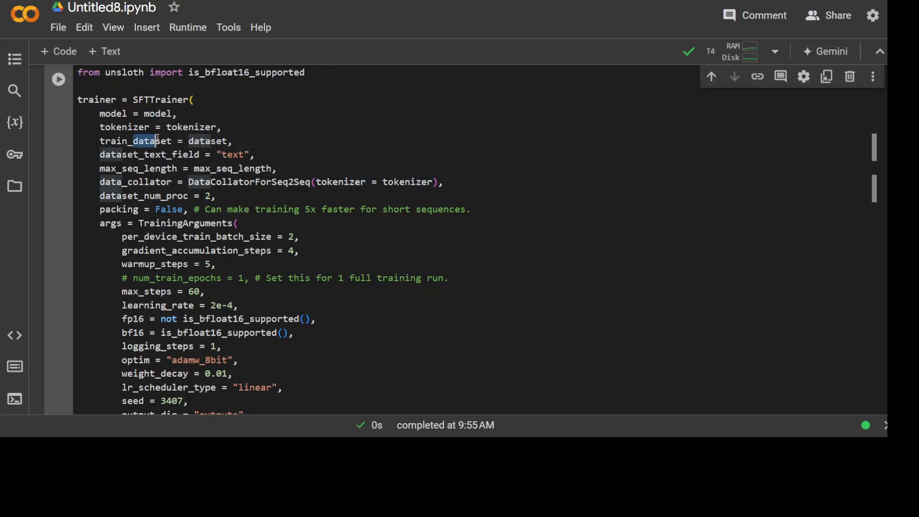
pyautogui.scroll(-3)
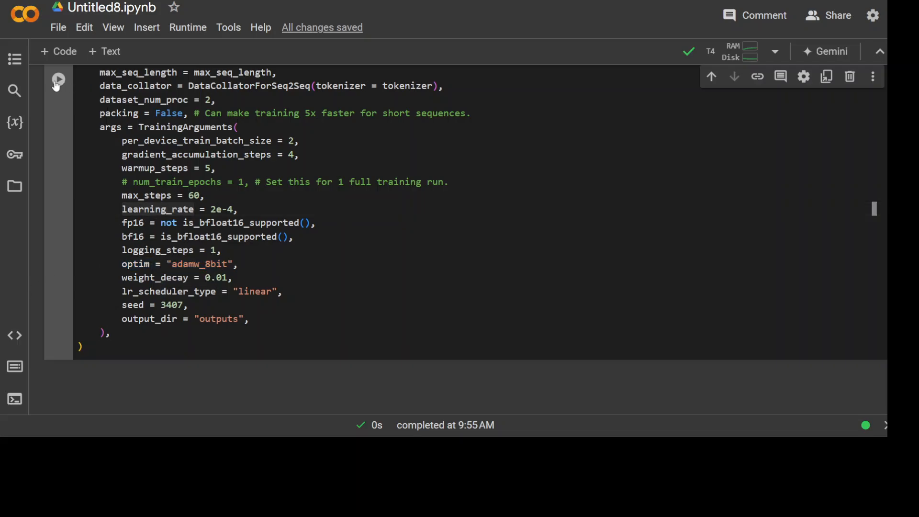
pyautogui.click(58, 79)
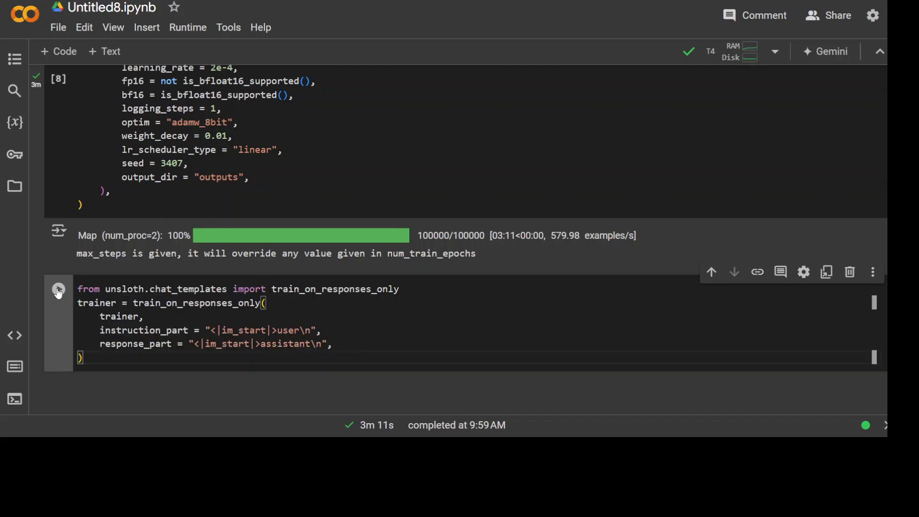
# Run the train_on_responses_only cell, mapping all 100,000 examples.
pyautogui.click(58, 288)
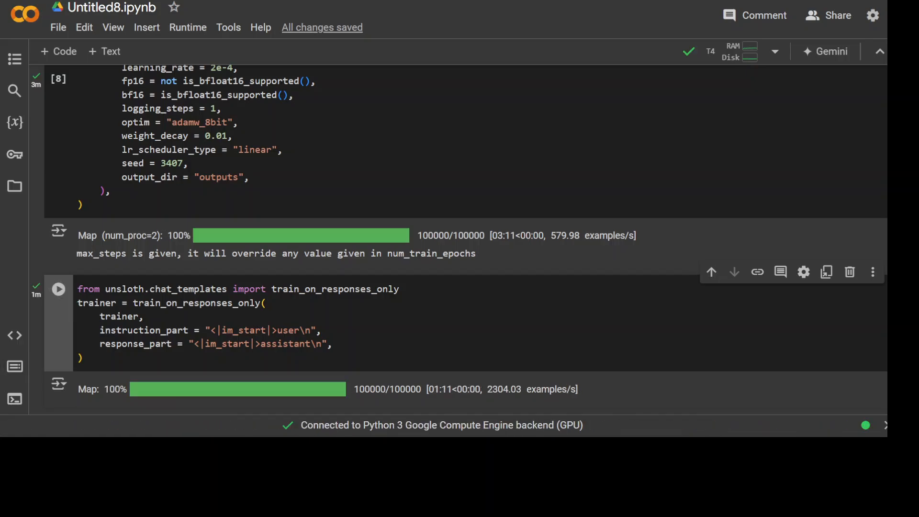
pyautogui.scroll(-3)
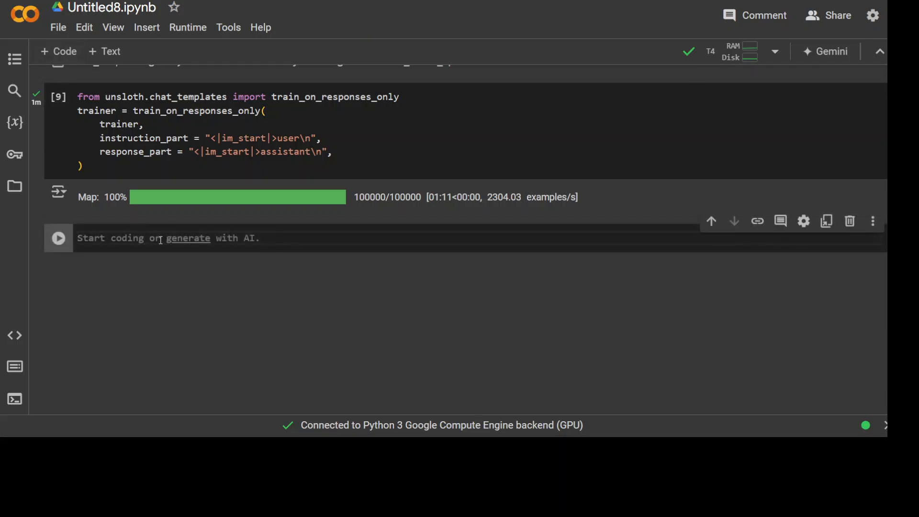
# Run tokenizer.decode(trainer.train_dataset[5]["input_ids"]) to show example 5's decoded text.
pyautogui.write('tokenizer.decode(trainer.train_dataset[5]["input_ids"])')
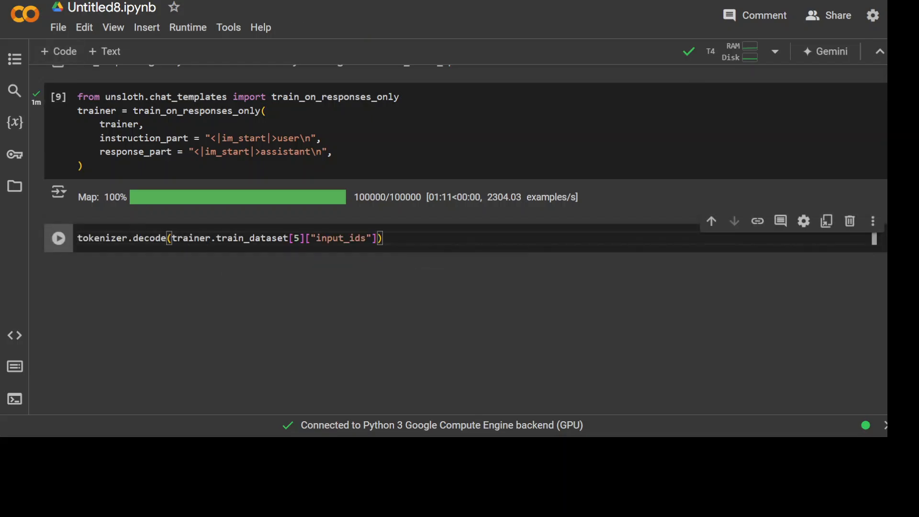
pyautogui.click(58, 237)
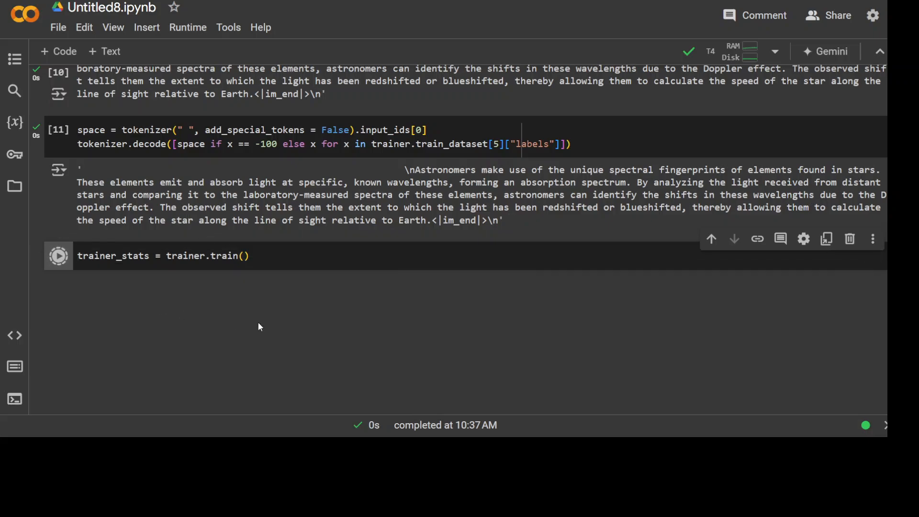
# Run trainer_stats = trainer.train() for 60 steps, ending at loss 1.1011.
pyautogui.click(58, 255)
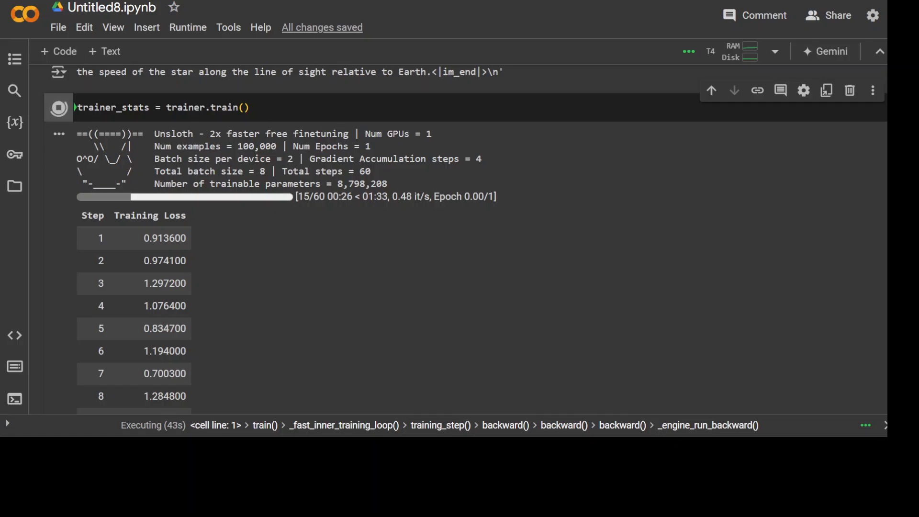
pyautogui.scroll(-3)
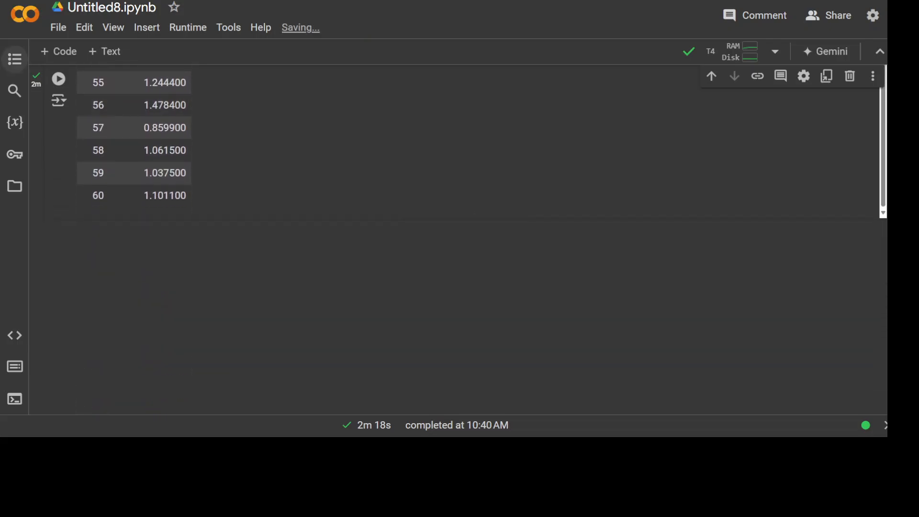
# Run the inference cell so the fine-tuned model continues the Fibonacci sequence prompt.
pyautogui.scroll(-3)
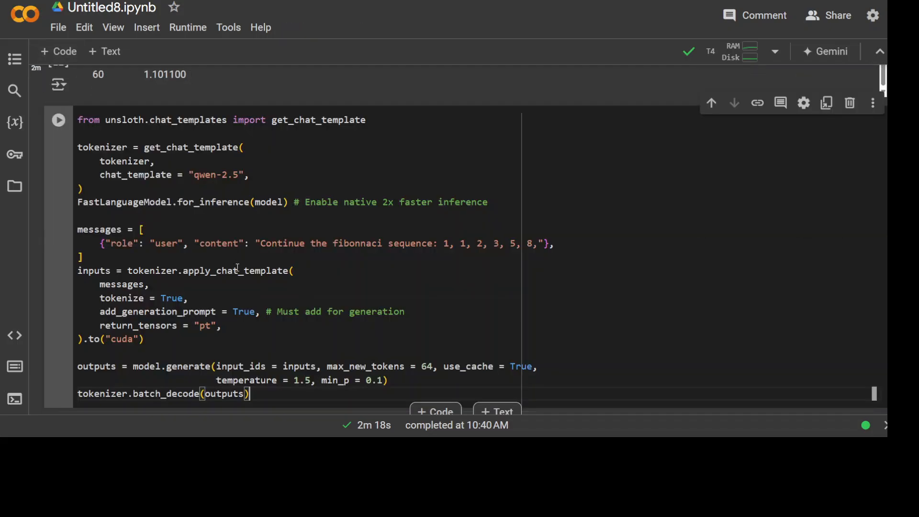
pyautogui.moveTo(322, 282)
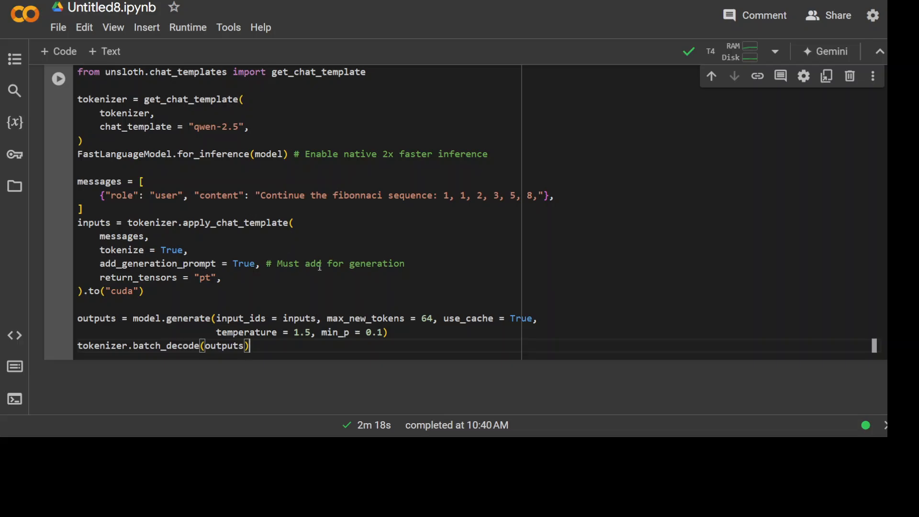
pyautogui.moveTo(476, 238)
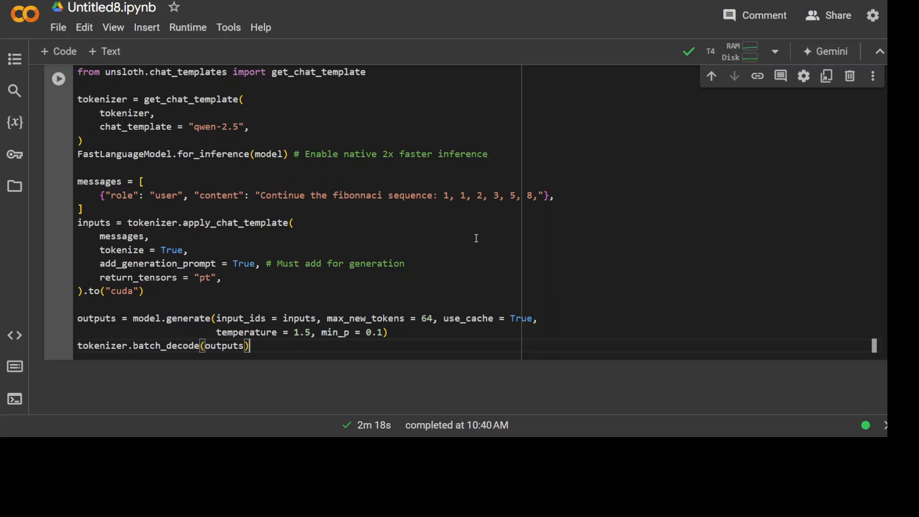
pyautogui.click(57, 78)
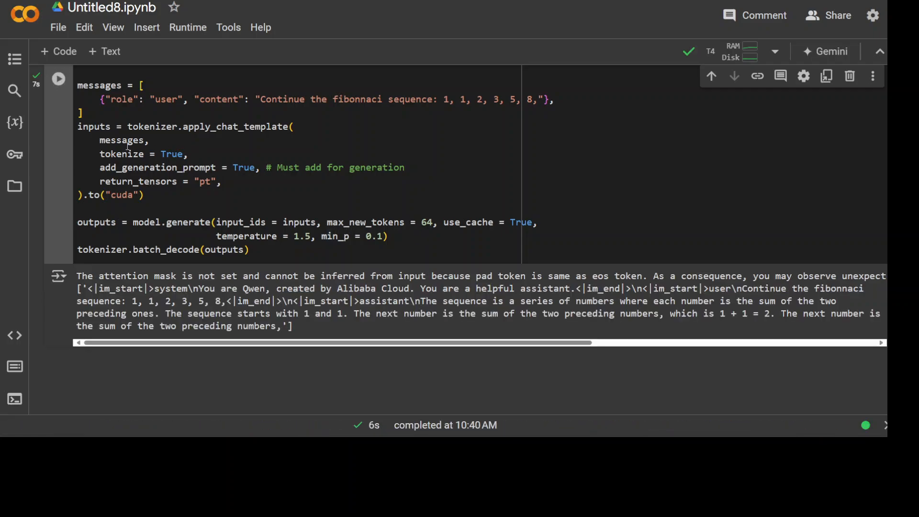
pyautogui.moveTo(290, 159)
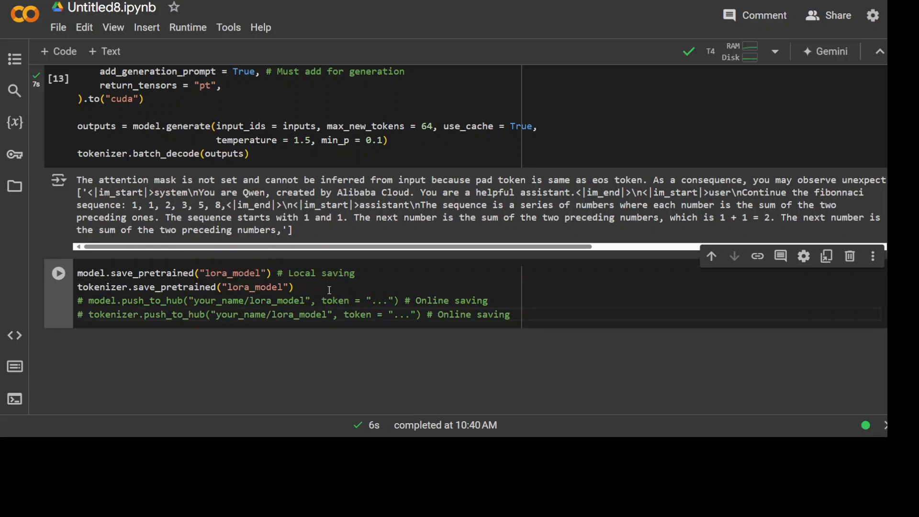
pyautogui.moveTo(404, 321)
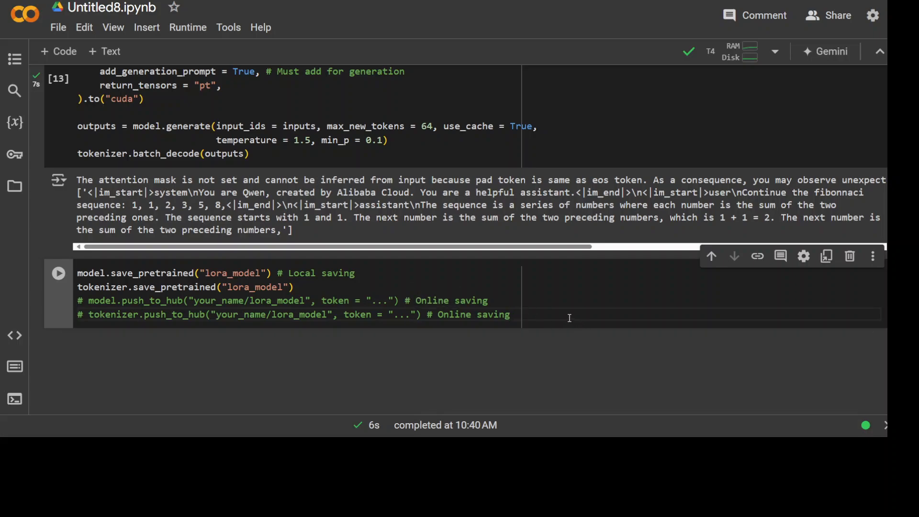
pyautogui.moveTo(357, 343)
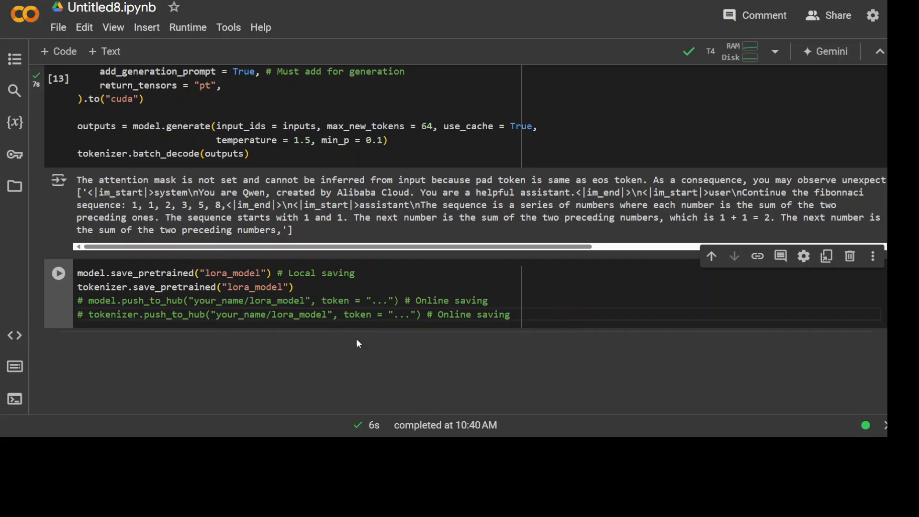
pyautogui.doubleClick(381, 301)
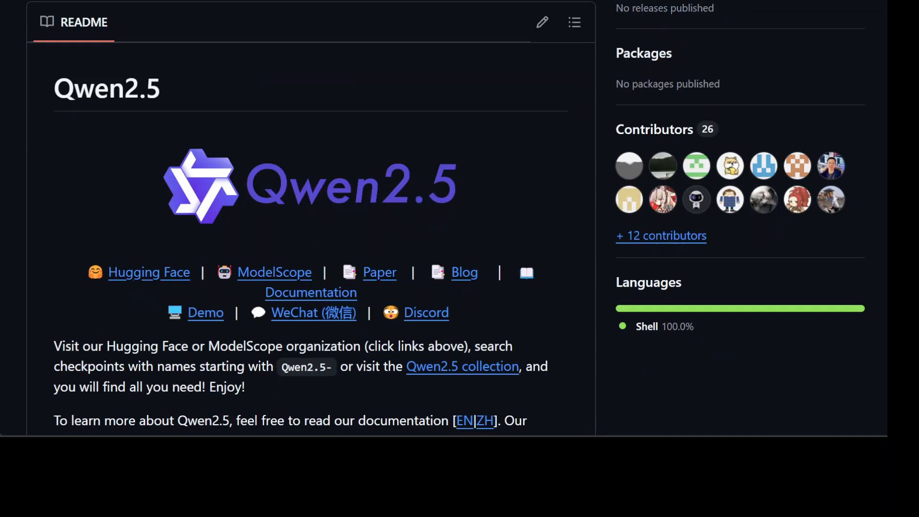
pyautogui.moveTo(665, 370)
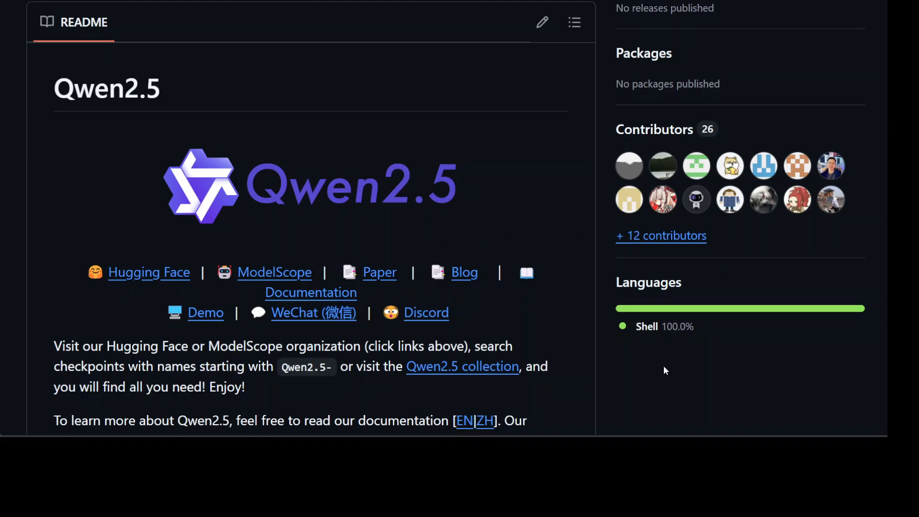